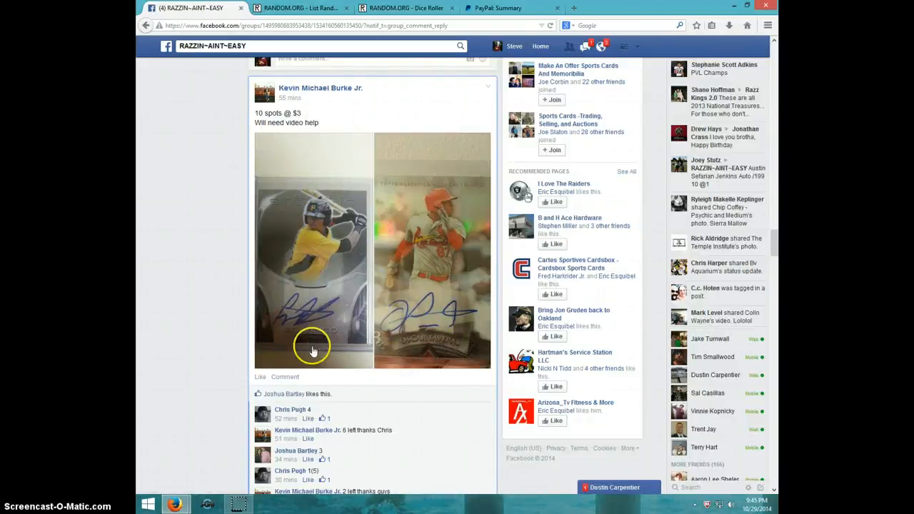
pyautogui.moveTo(459, 371)
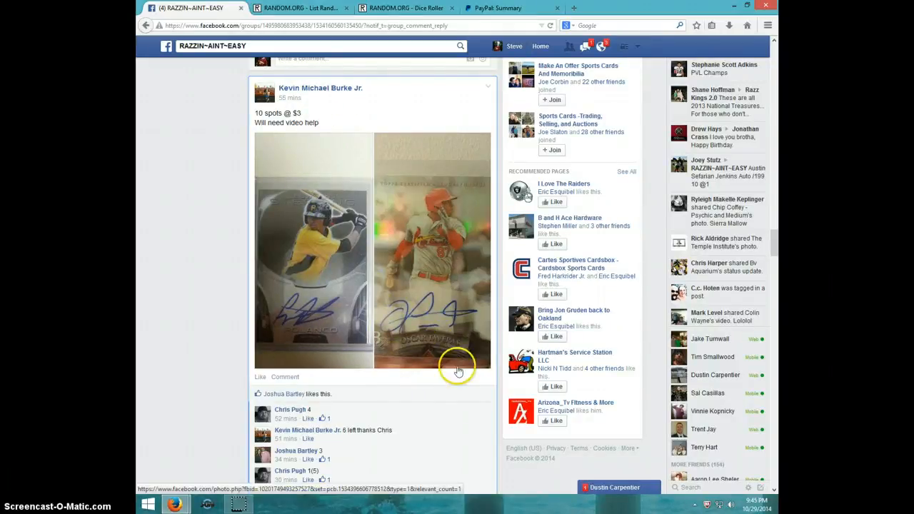
# - Scroll the card post's comment thread down to the empty comment box
pyautogui.scroll(-3)
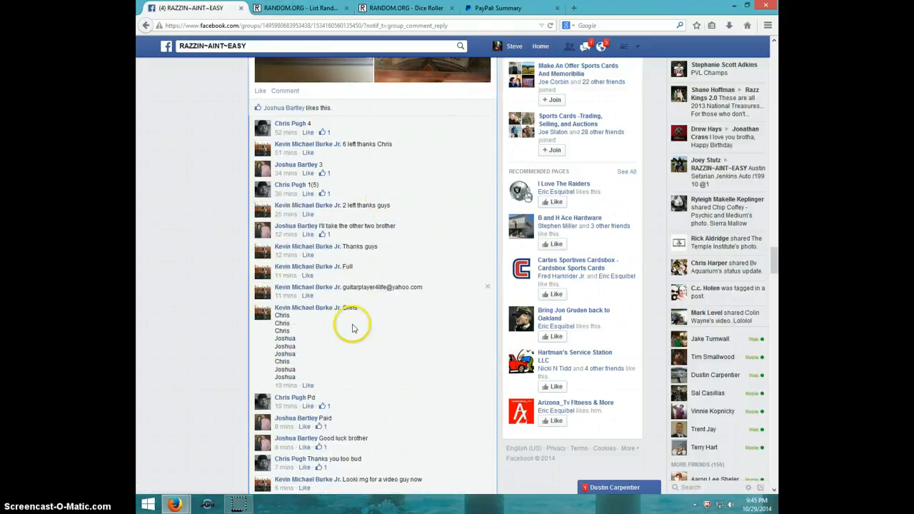
pyautogui.scroll(-3)
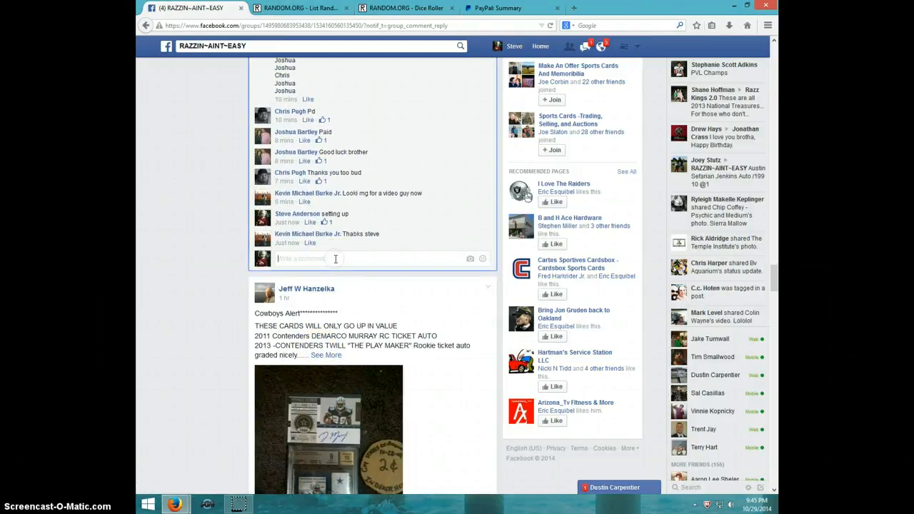
# - Post a 'LIVE' comment under the card break post and check the taskbar clock
pyautogui.write('LM')
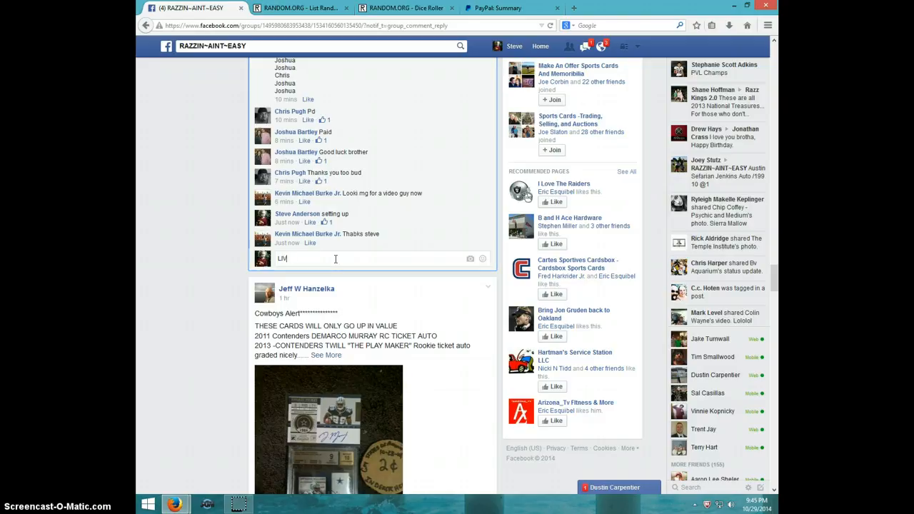
pyautogui.press('enter')
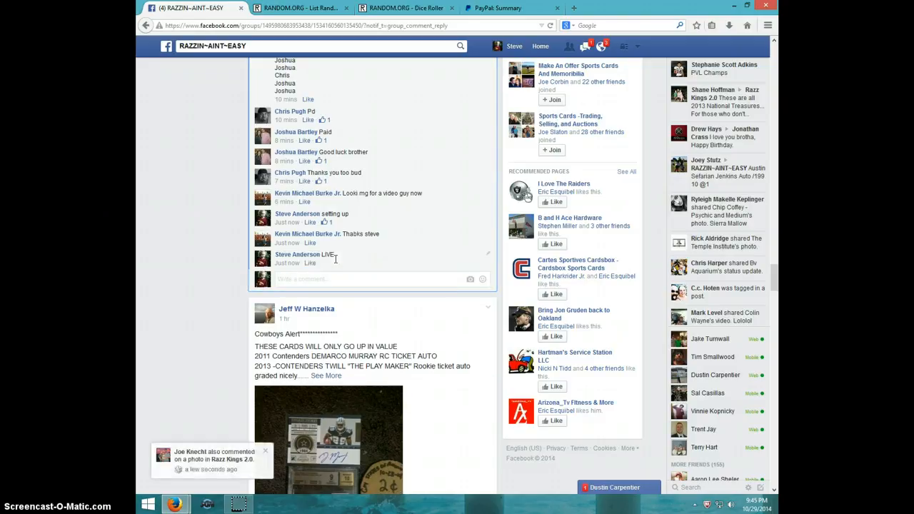
pyautogui.click(754, 501)
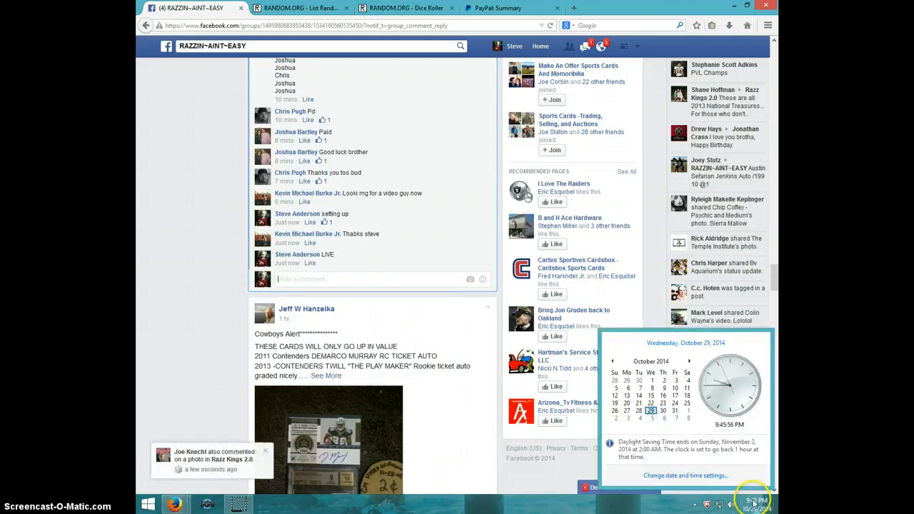
pyautogui.moveTo(438, 93)
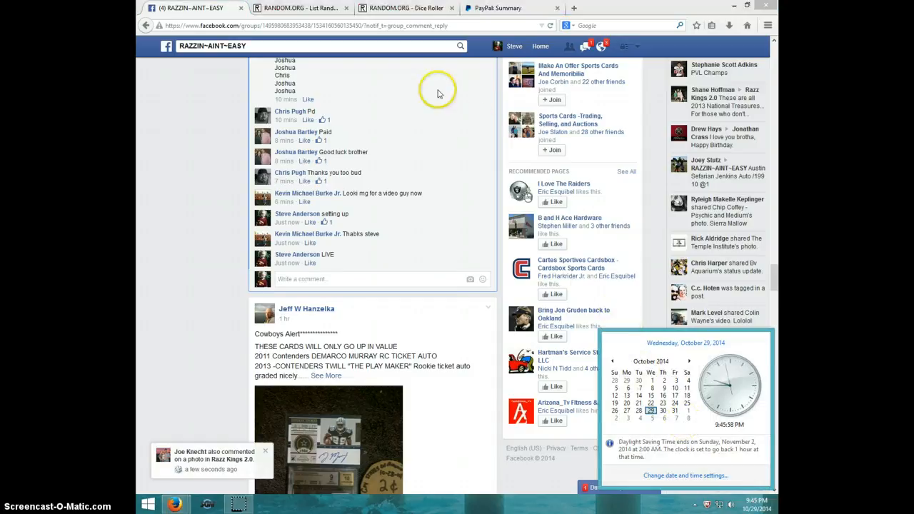
# - Roll two dice on the Dice Roller, then return to the List Randomizer with the names list
pyautogui.click(406, 8)
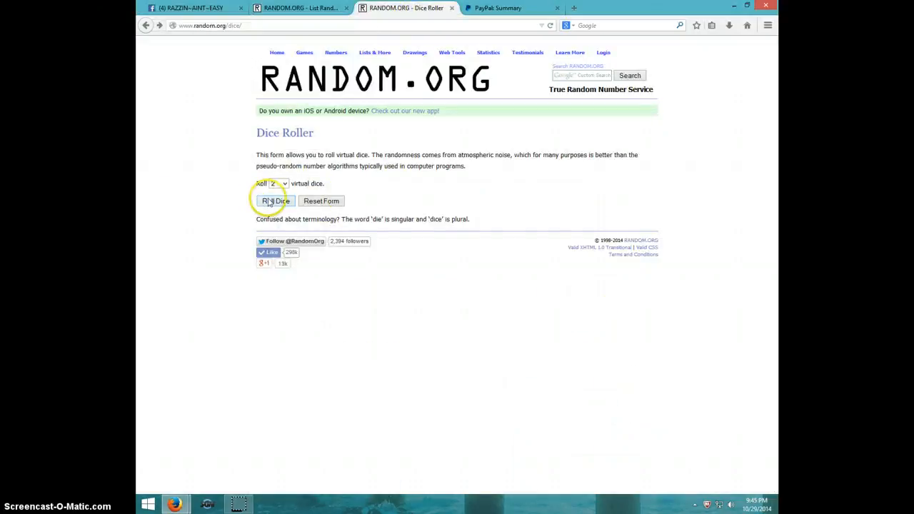
pyautogui.click(270, 200)
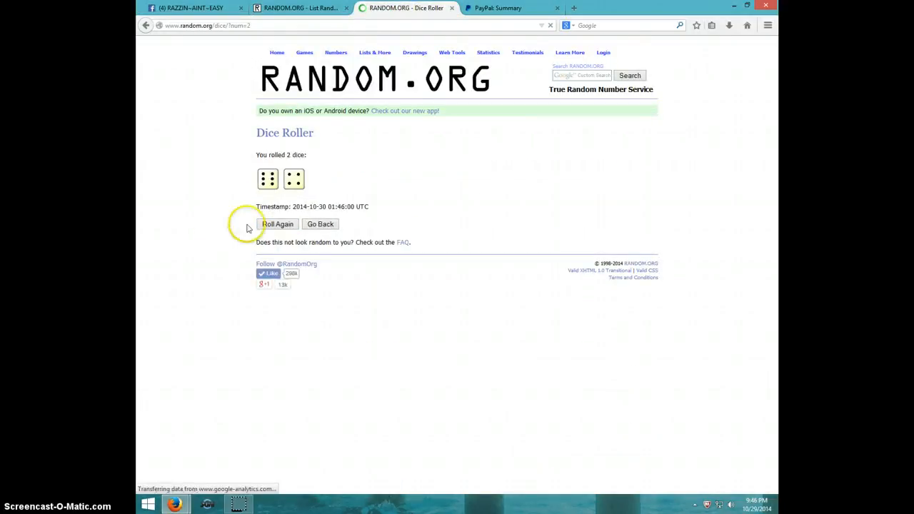
pyautogui.click(300, 8)
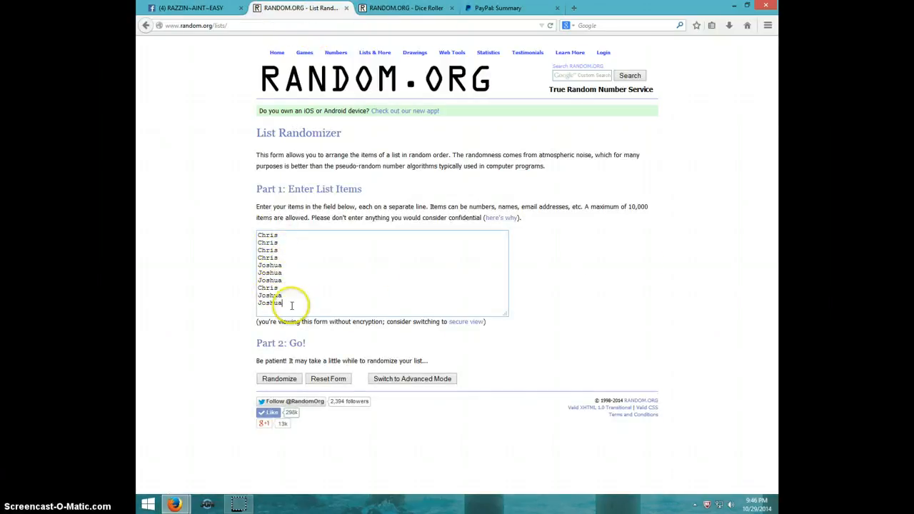
pyautogui.click(406, 8)
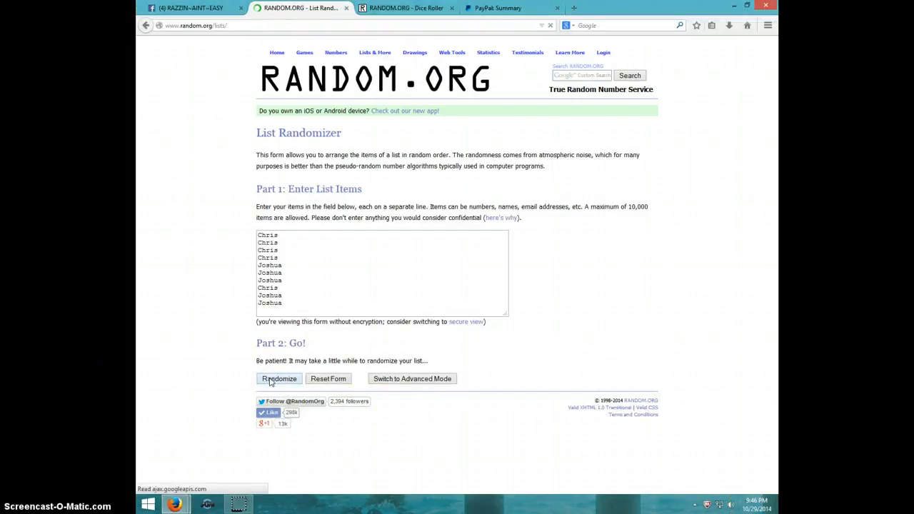
# - Randomize the ten-name list nine times with 'Again!', then revisit the dice roll result
pyautogui.click(280, 379)
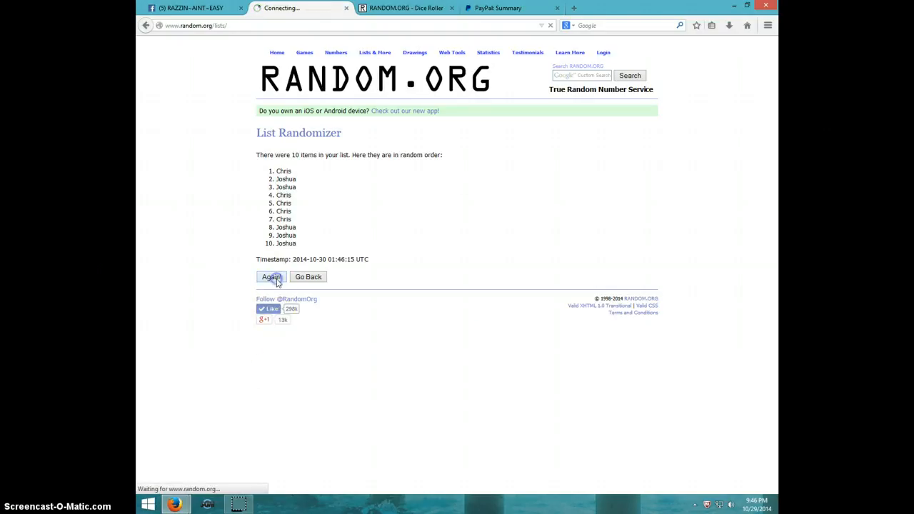
pyautogui.click(271, 277)
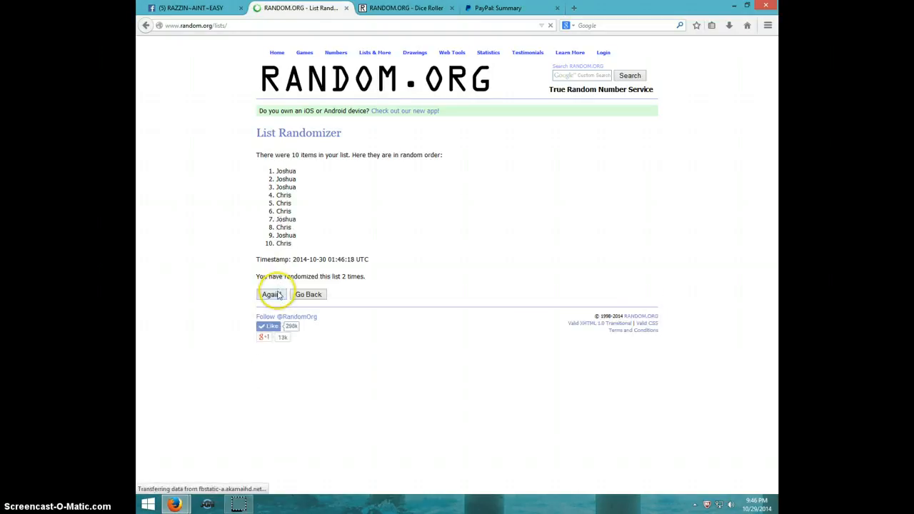
pyautogui.click(271, 294)
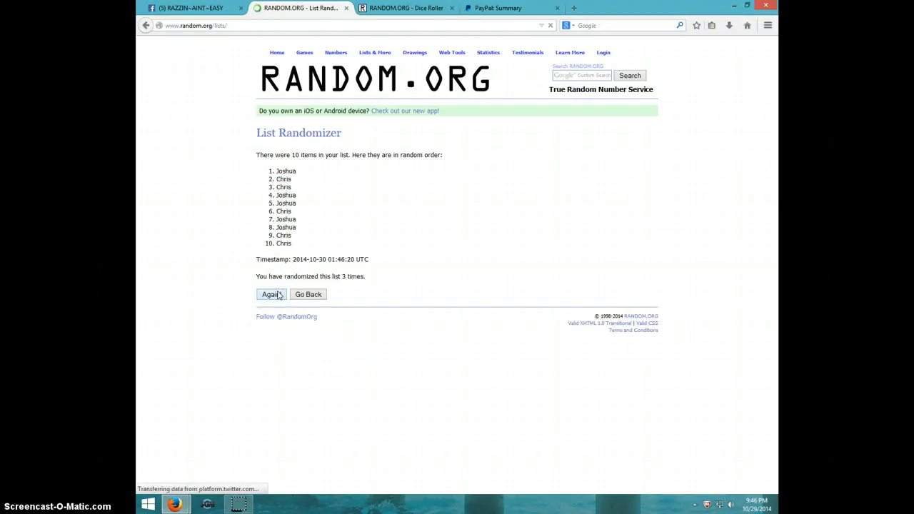
pyautogui.click(271, 294)
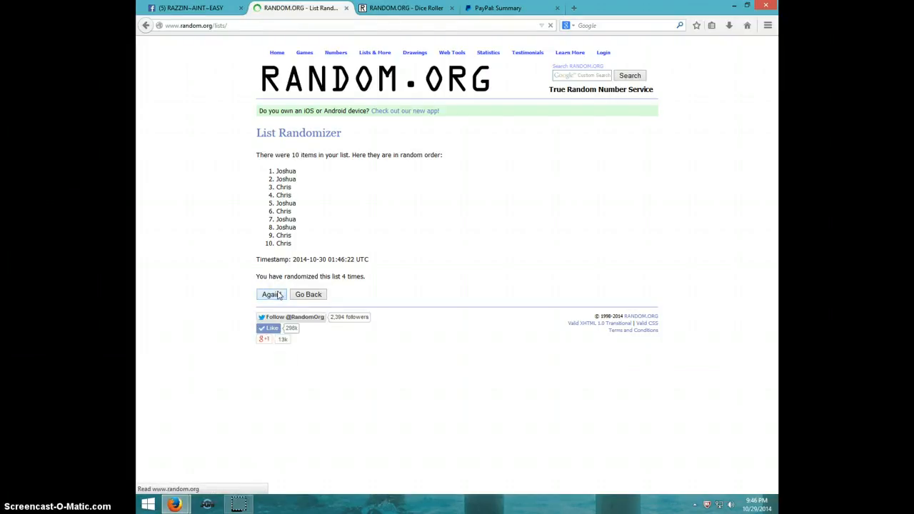
pyautogui.click(270, 294)
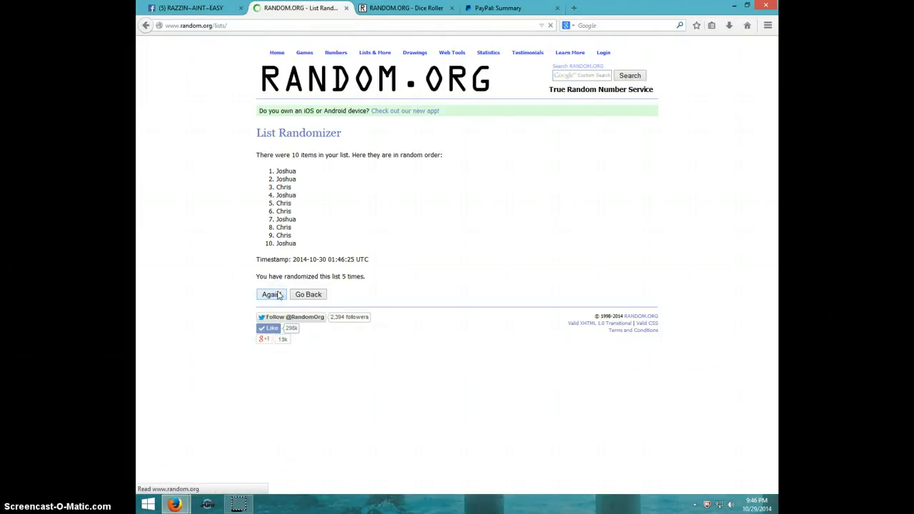
pyautogui.click(270, 294)
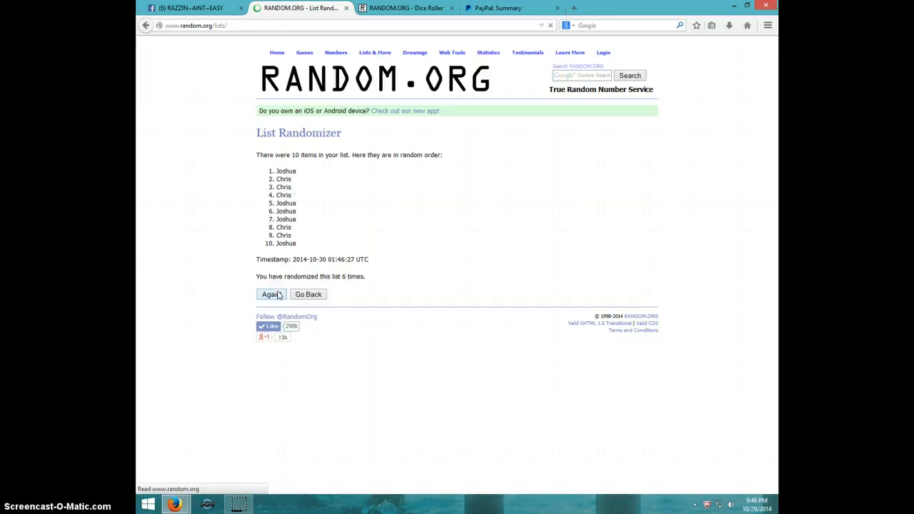
pyautogui.click(271, 295)
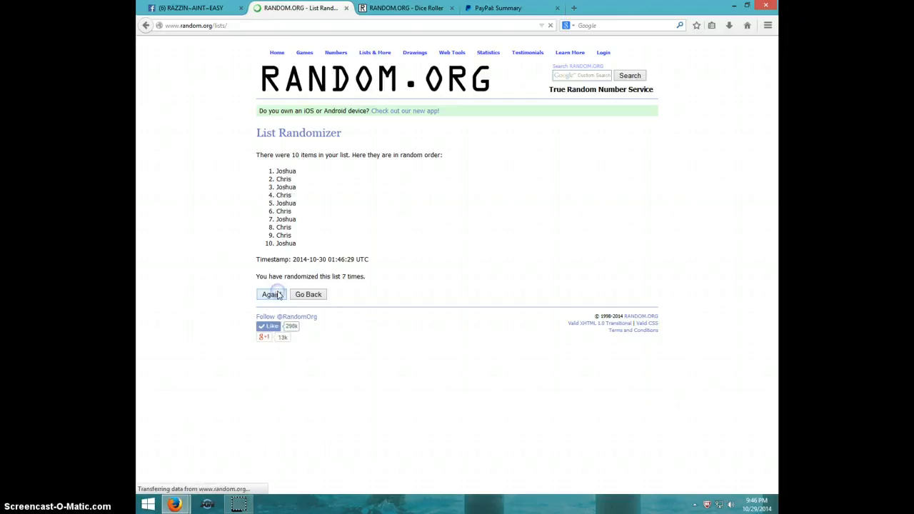
pyautogui.click(270, 294)
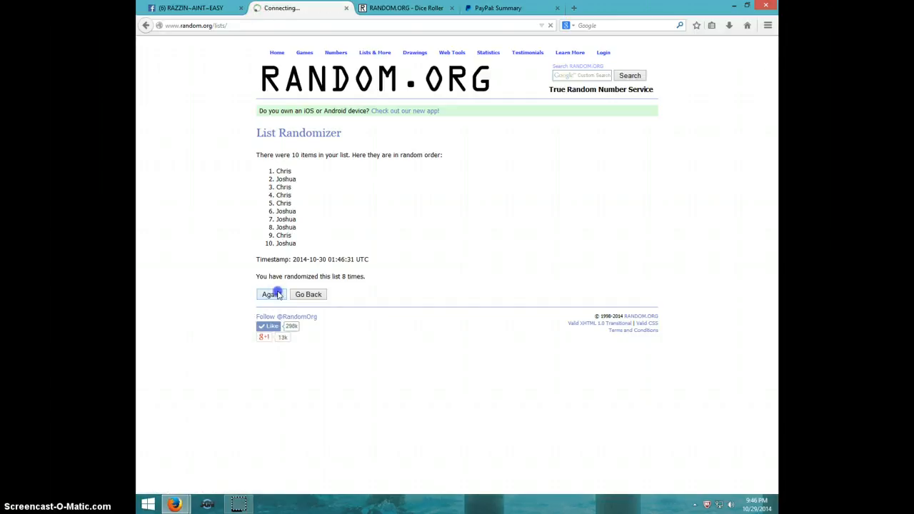
pyautogui.click(271, 295)
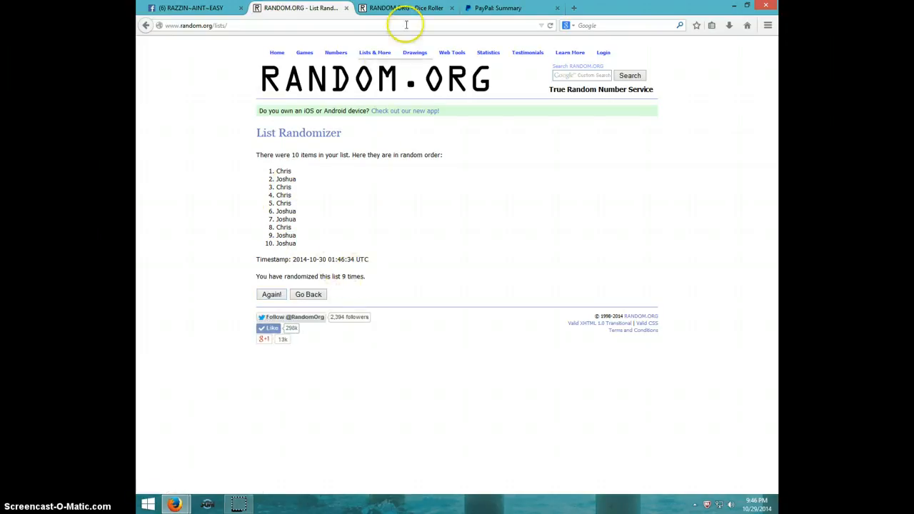
pyautogui.click(403, 9)
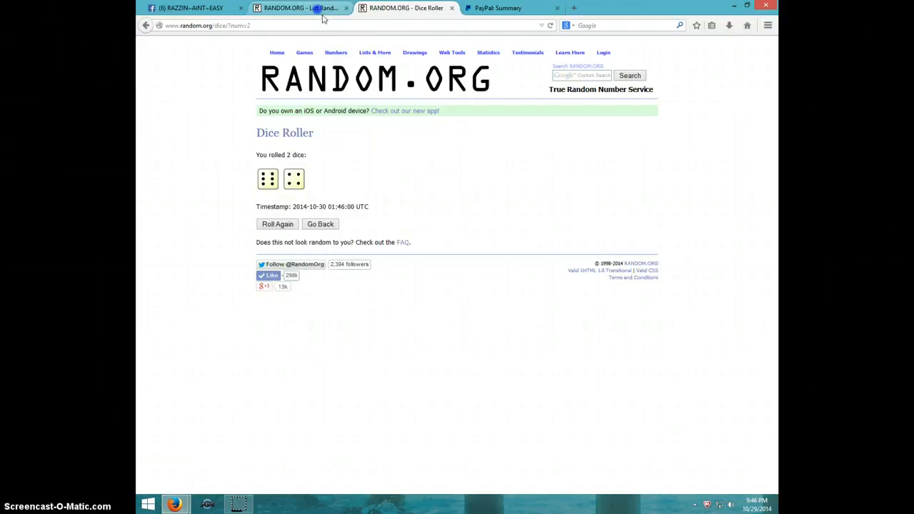
# - Randomize the list a tenth time so Chris ends on top, rechecking the dice result
pyautogui.click(300, 8)
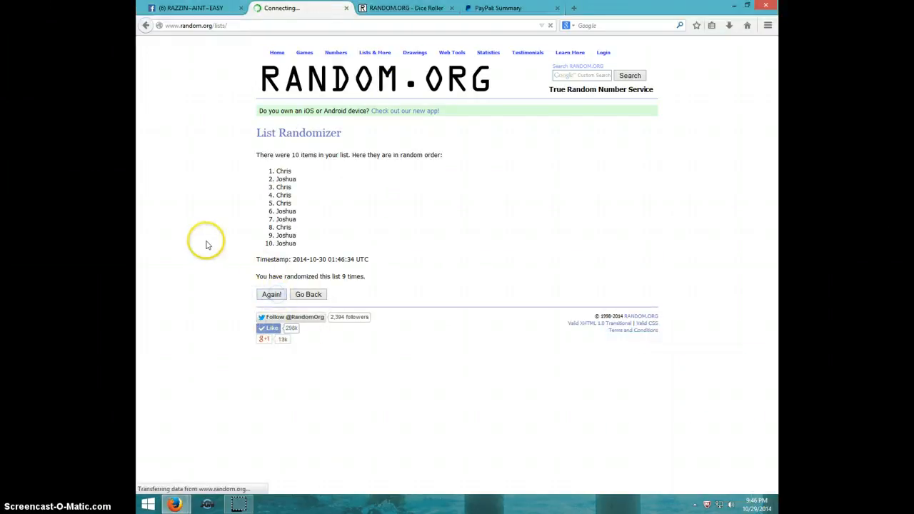
pyautogui.click(271, 294)
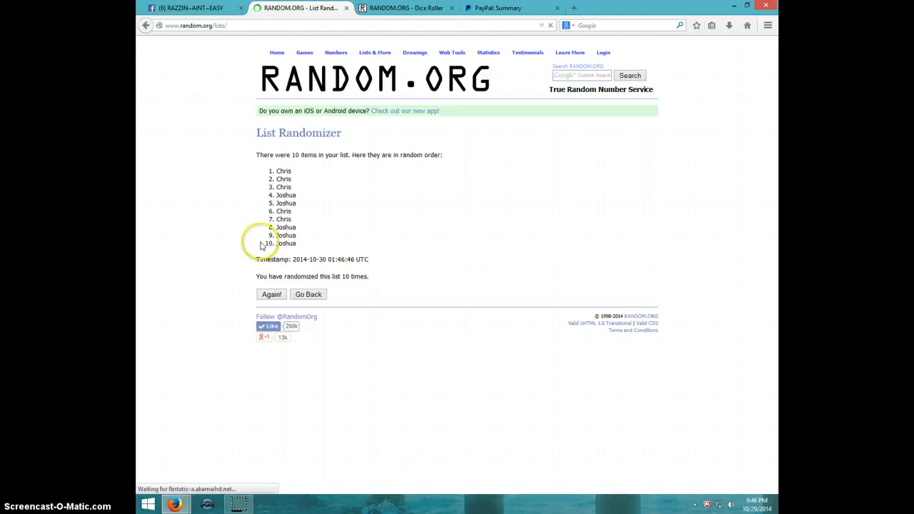
pyautogui.moveTo(304, 187)
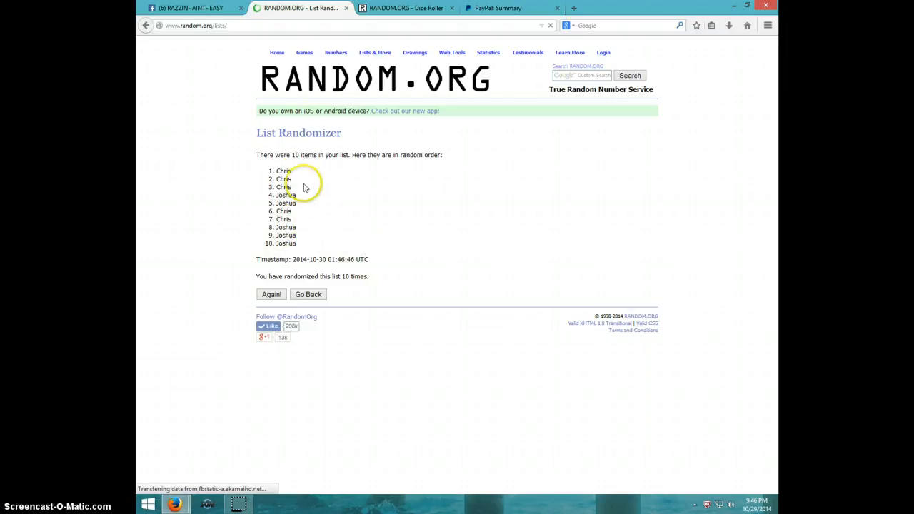
pyautogui.moveTo(377, 81)
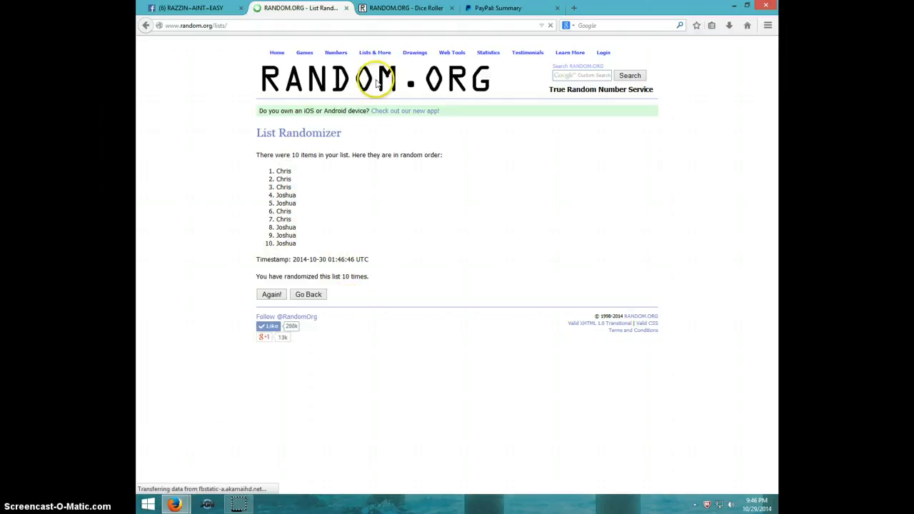
pyautogui.click(405, 9)
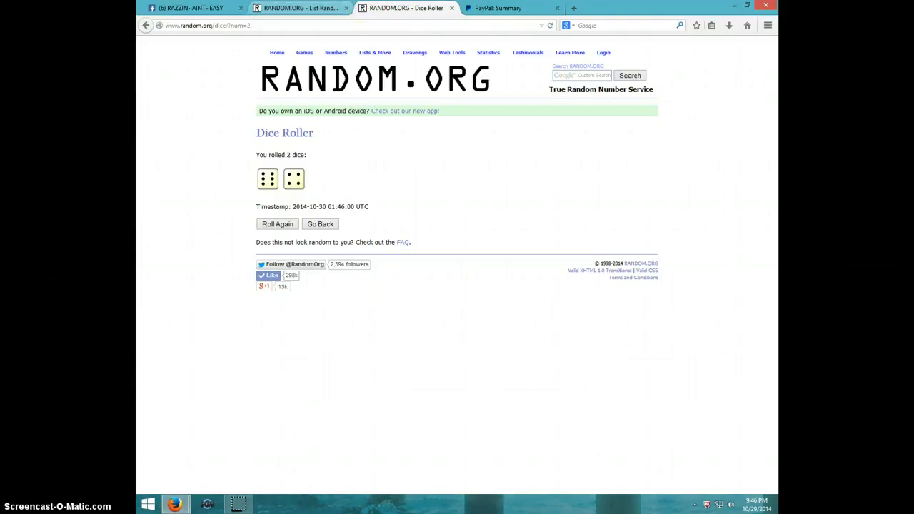
# - Confirm the final list, show the clock time, and return to the Facebook group thread
pyautogui.click(300, 8)
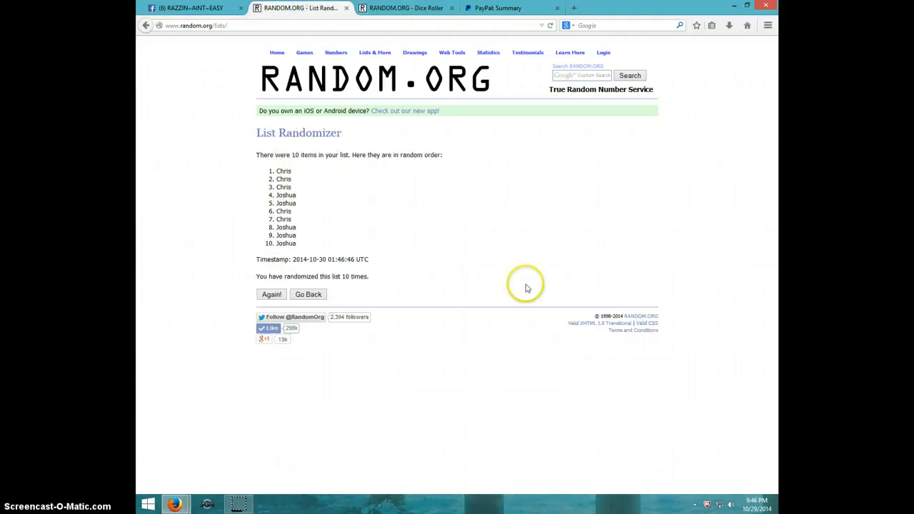
pyautogui.click(729, 506)
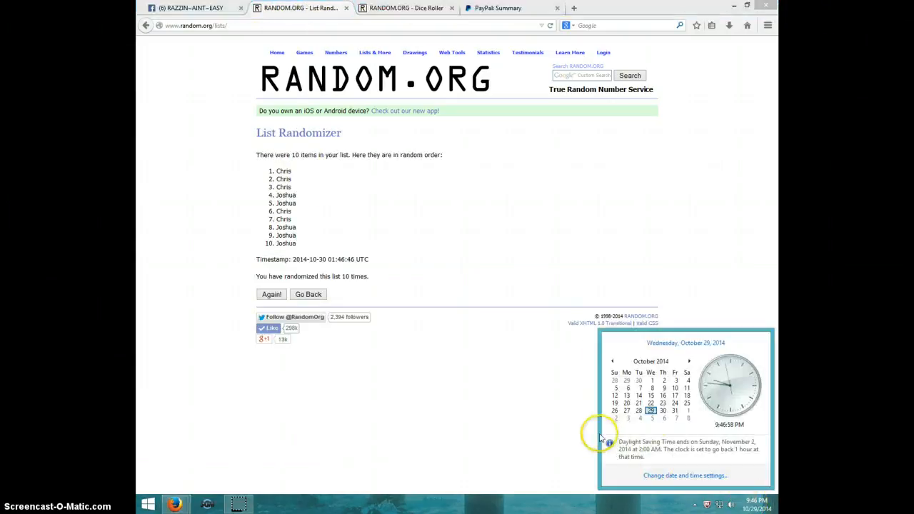
pyautogui.moveTo(642, 407)
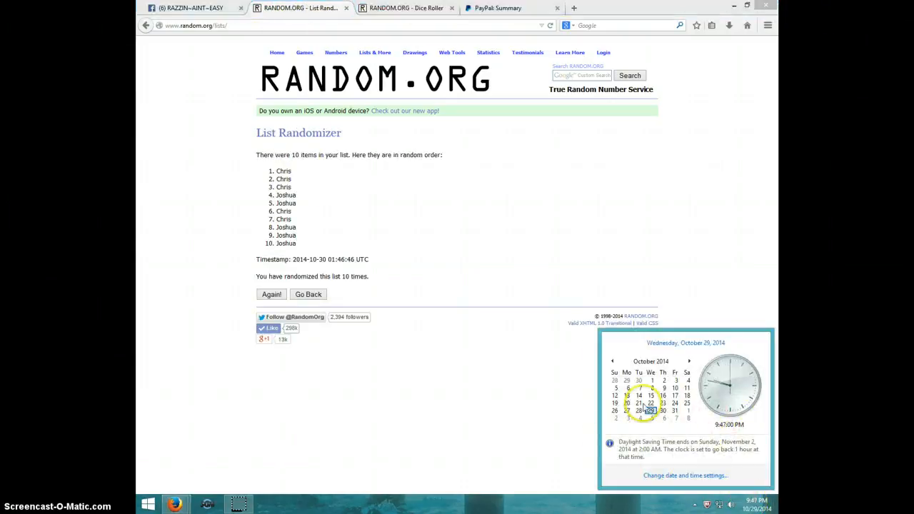
pyautogui.click(188, 8)
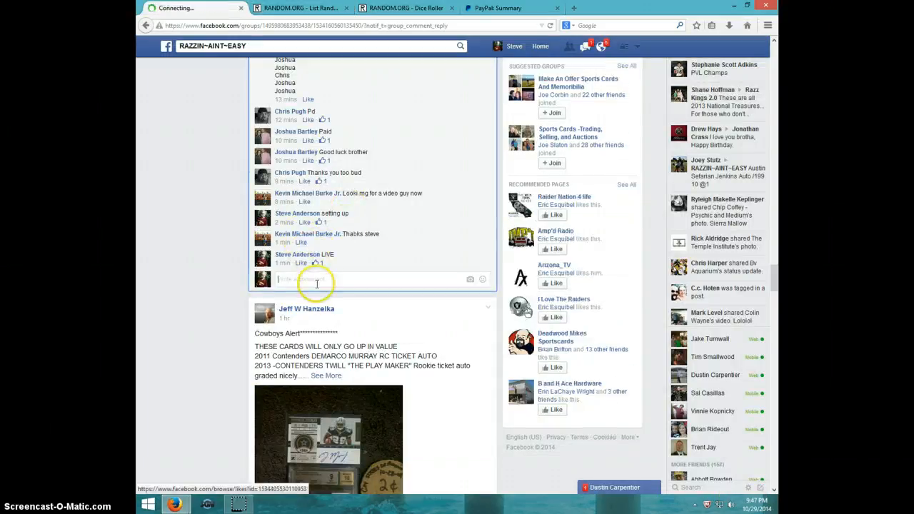
# - Post a 'DONE' comment on the thread and show the taskbar date and time
pyautogui.write('D')
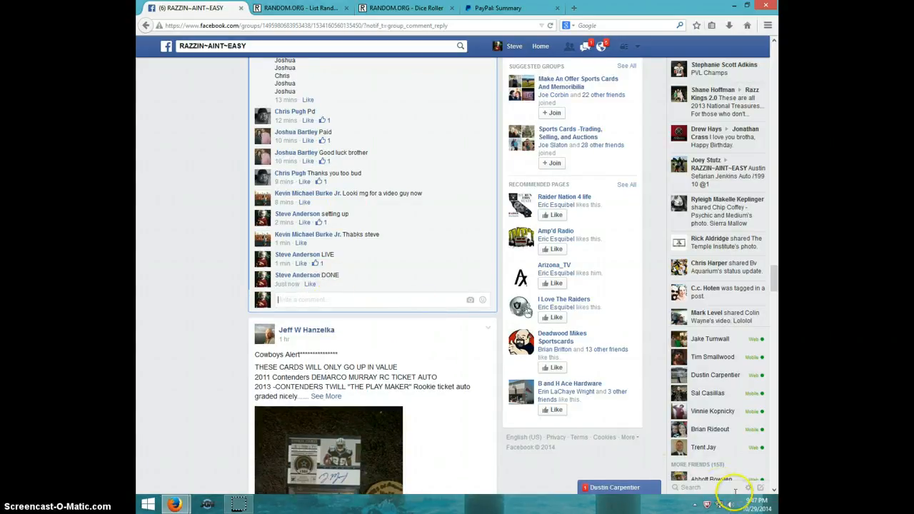
pyautogui.click(730, 506)
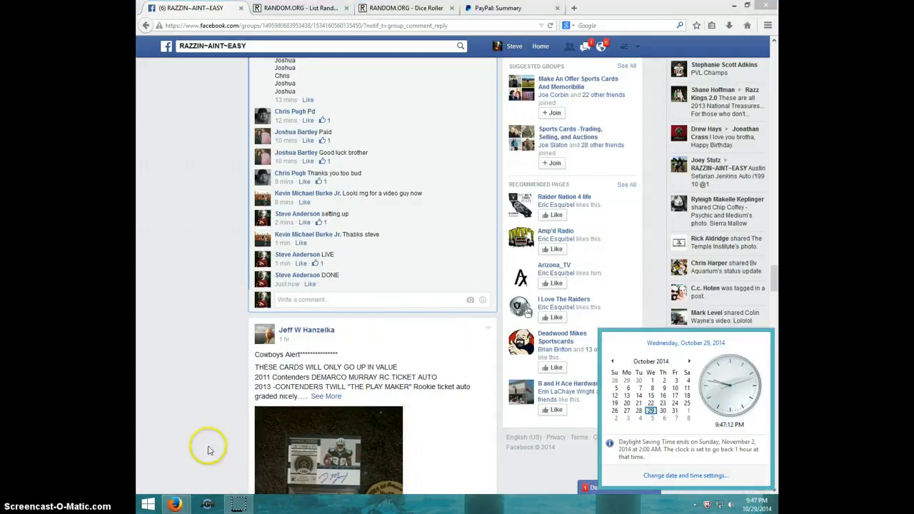